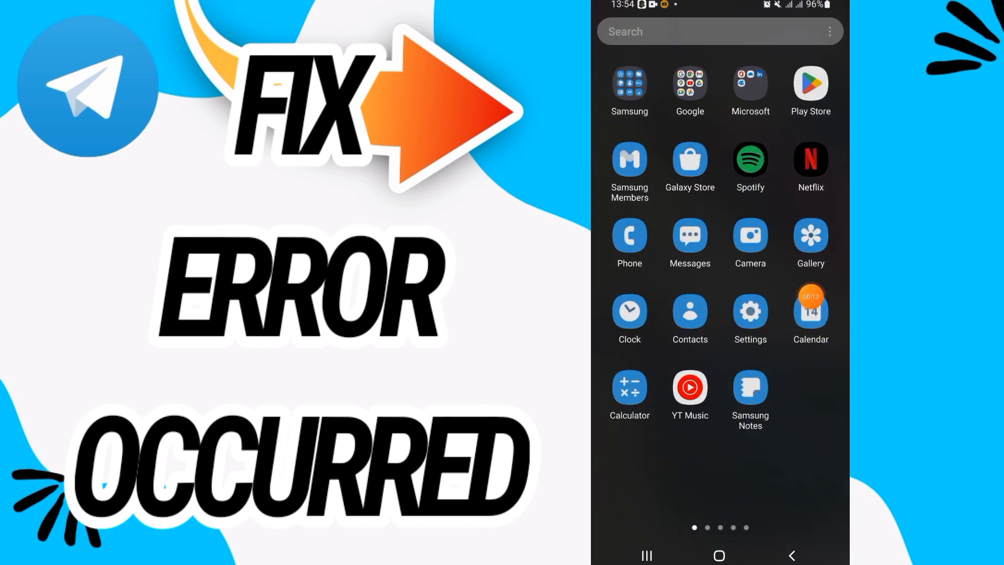
- Reach Telegram's app info from Settings > Apps by searching 'tel'
click(749, 314)
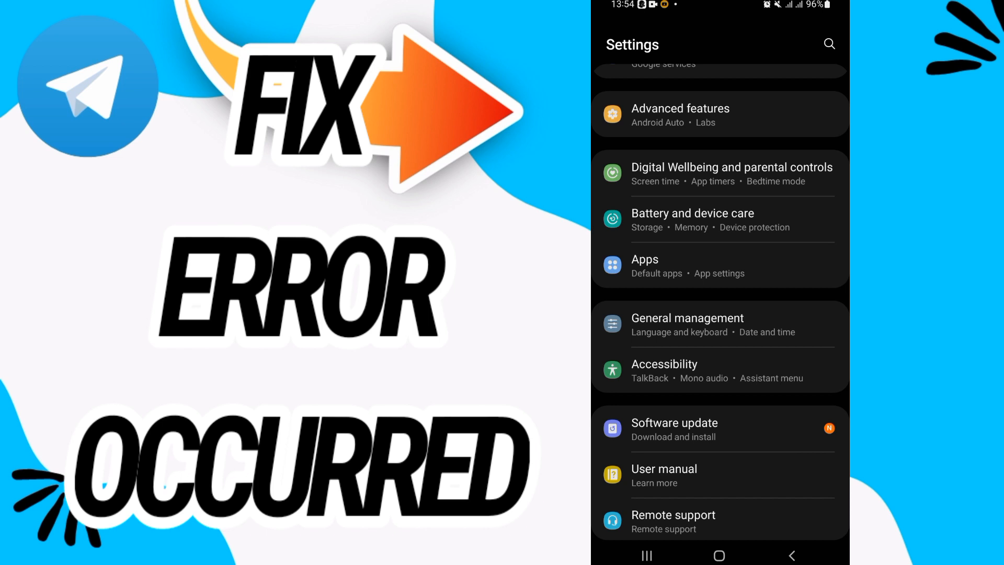
click(645, 258)
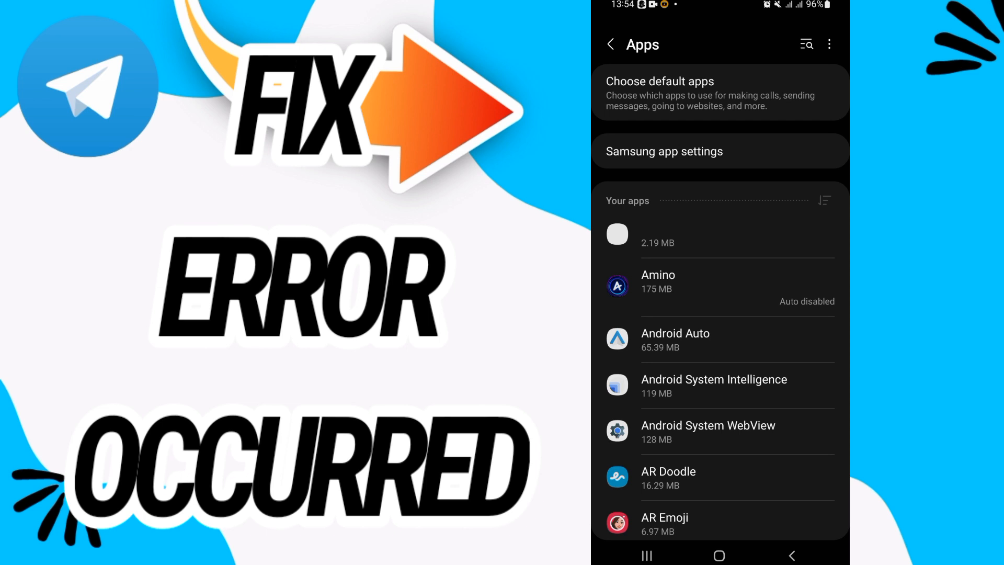
click(806, 44)
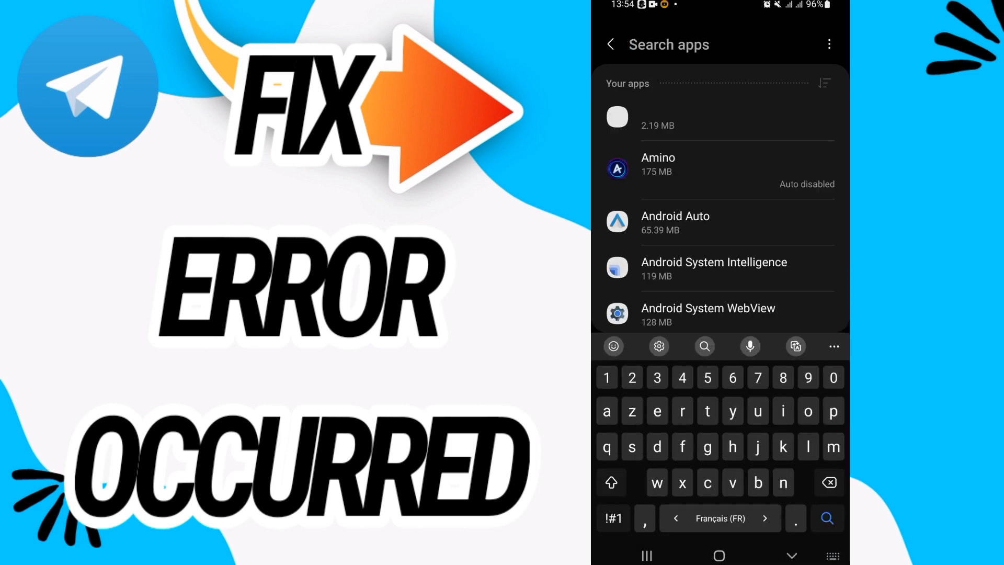
text(tel)
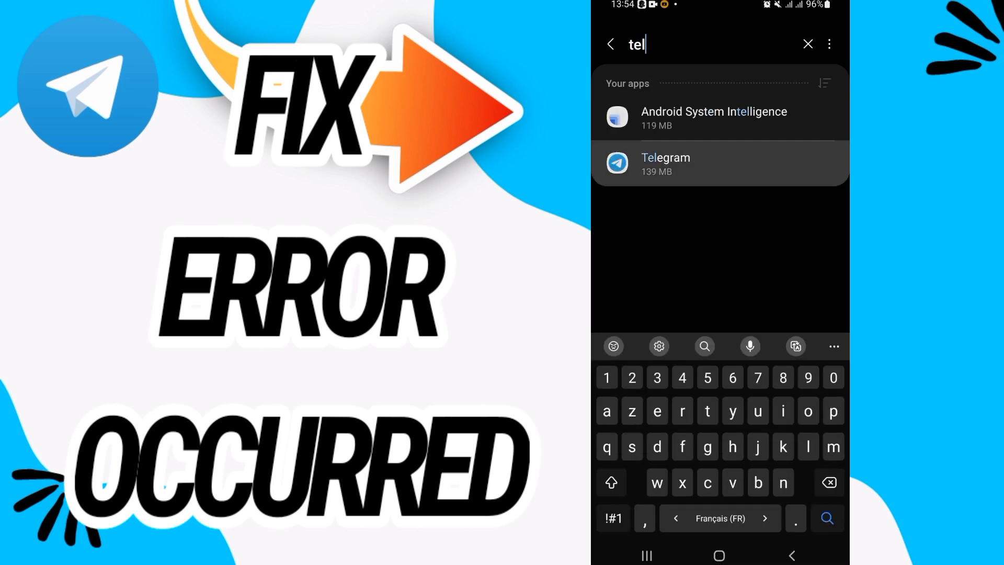
click(666, 164)
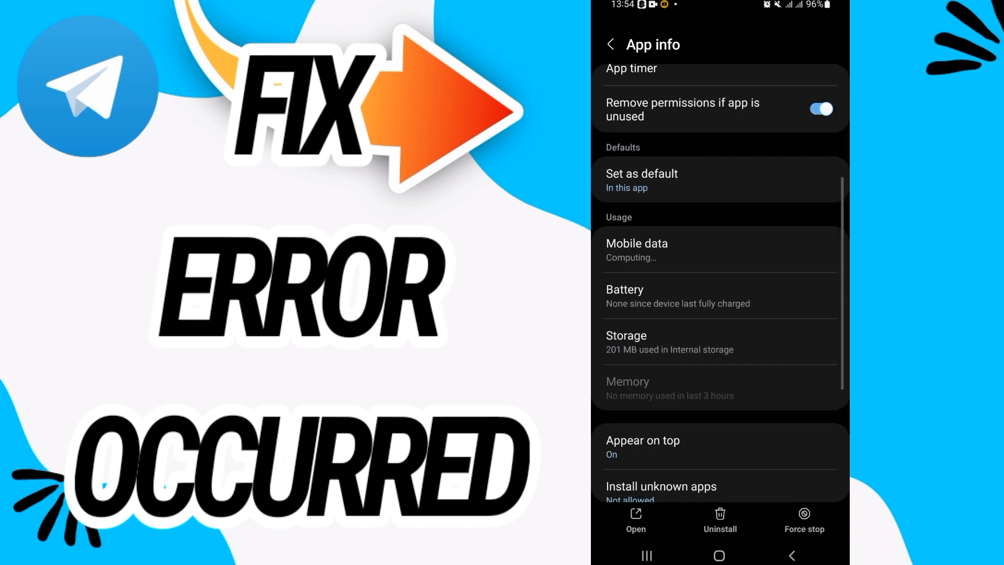
- Clear Telegram's cache, force-stop it, and go to its Set as default page
click(625, 336)
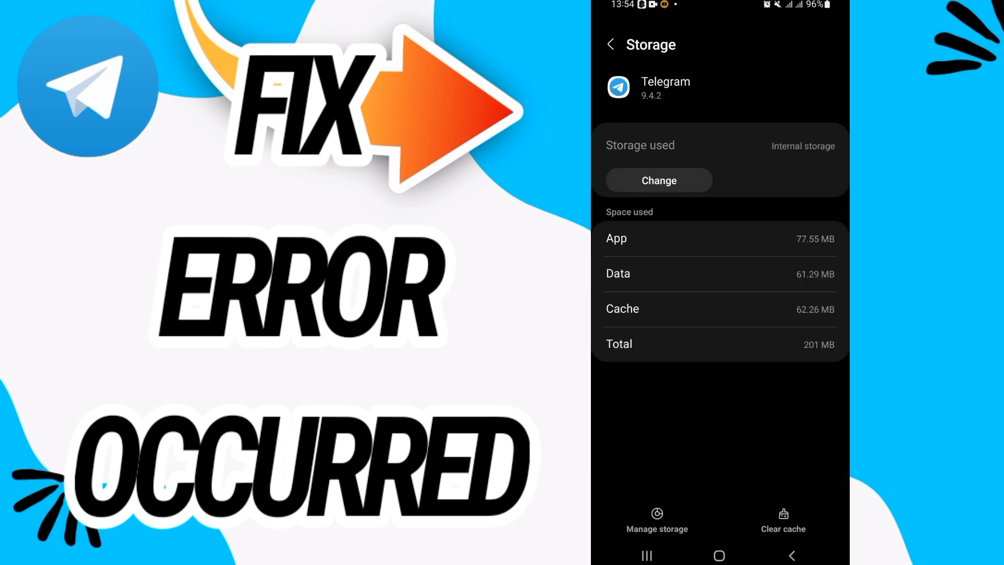
click(782, 520)
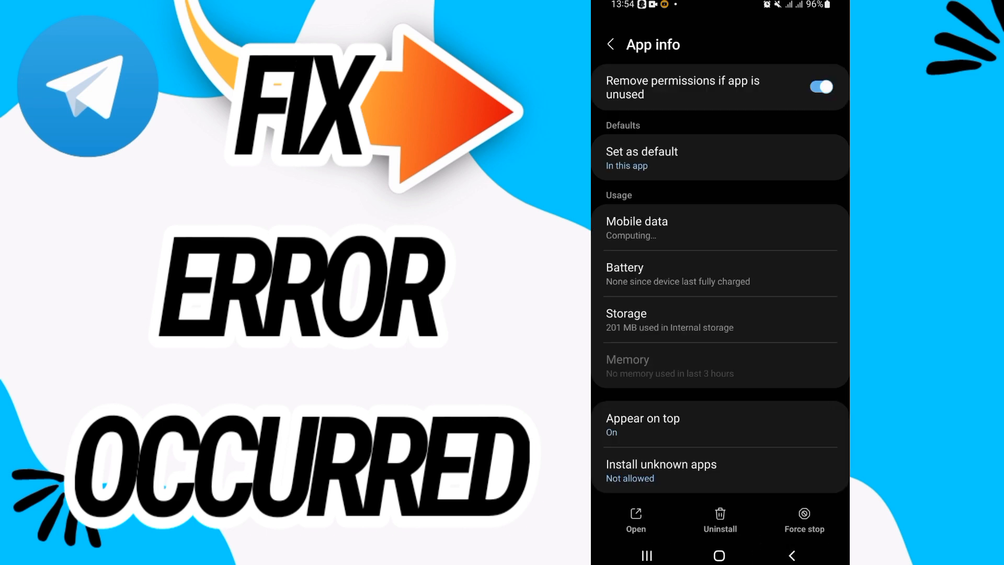
click(804, 519)
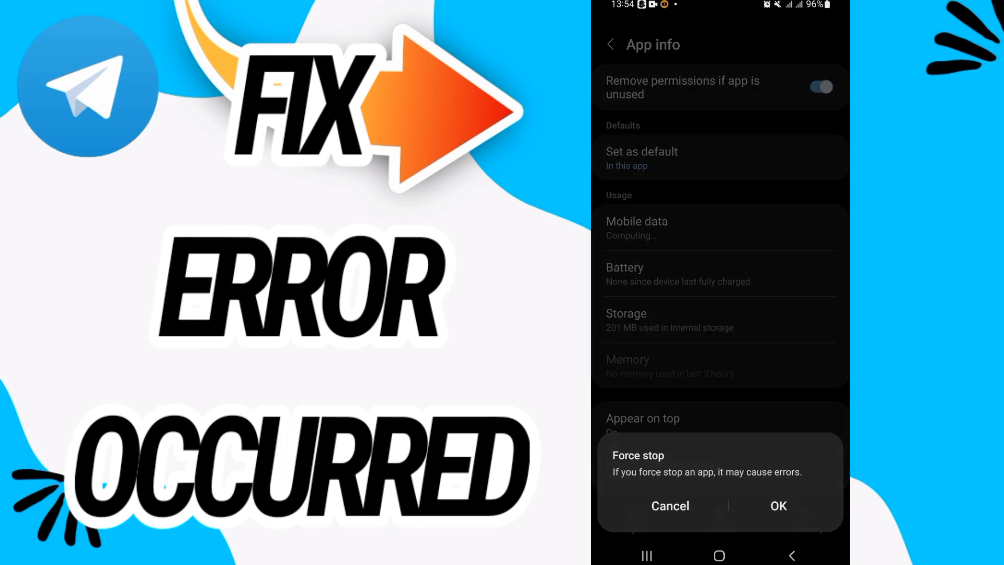
click(669, 506)
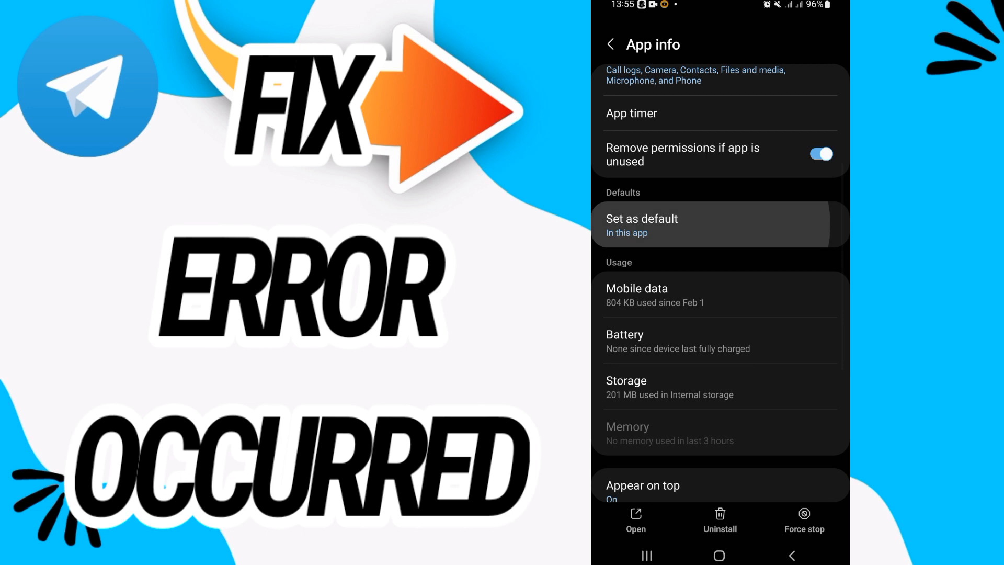
click(641, 224)
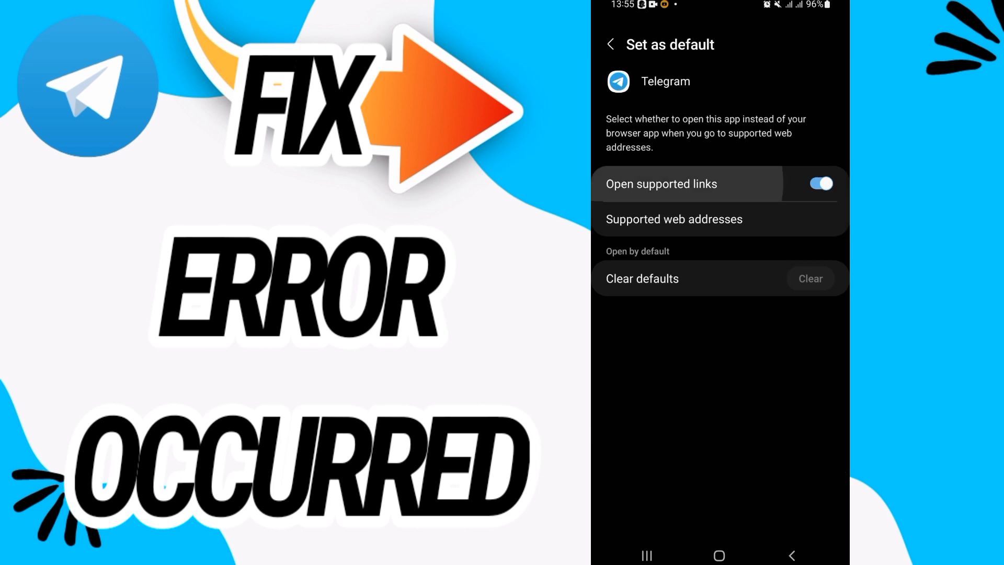